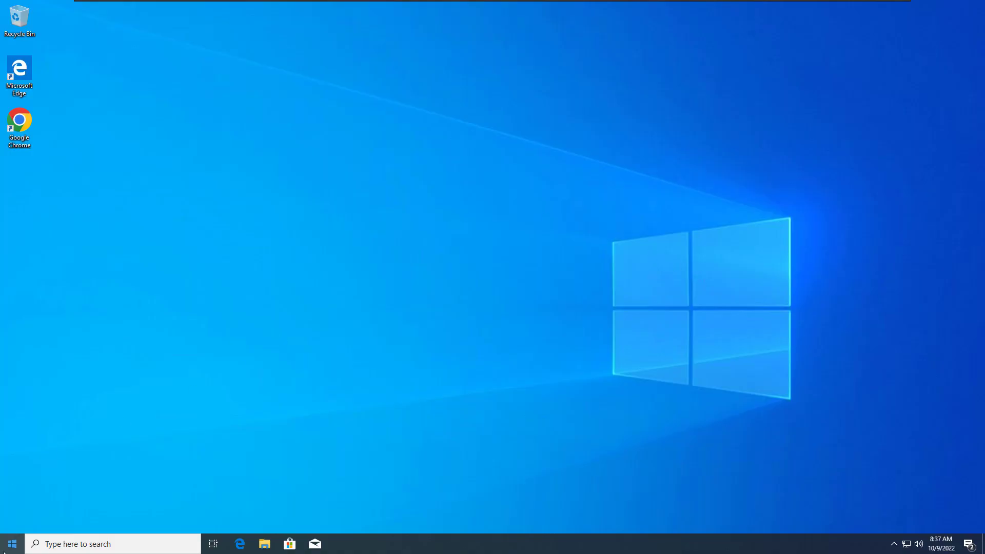
Step: Launch Excel from the Start menu's app list to its start screen
click(9, 544)
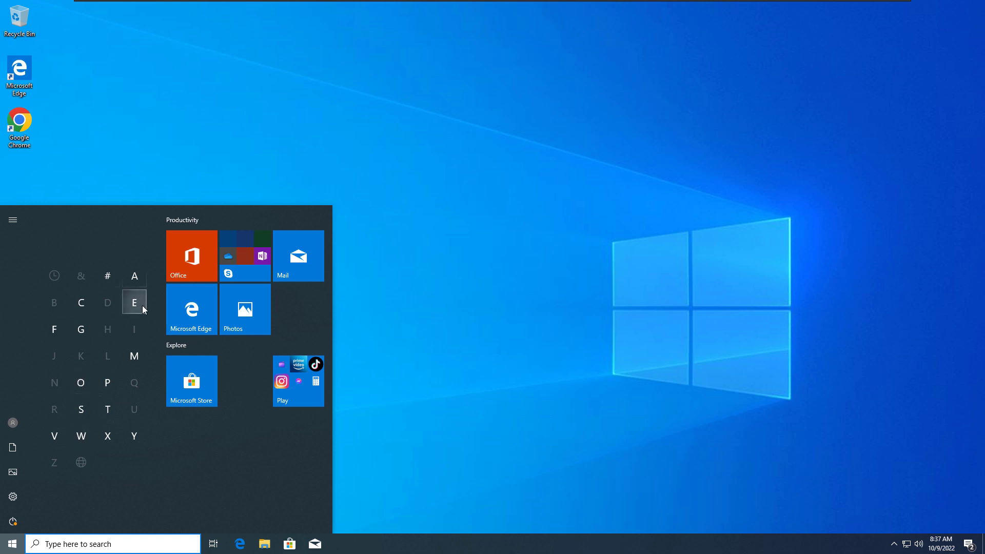
click(134, 302)
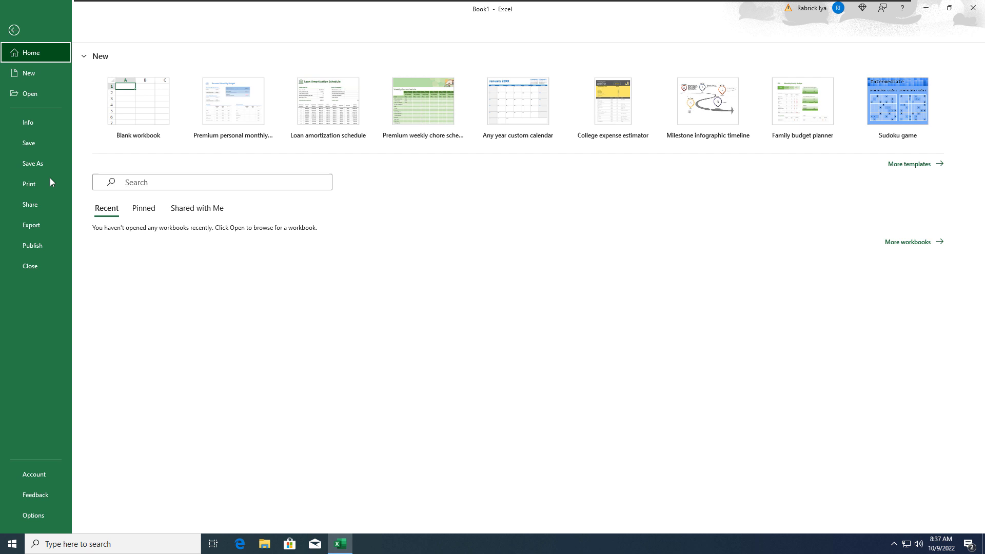
Step: Show Excel's Account page with the unverified Microsoft 365 licence details
click(34, 475)
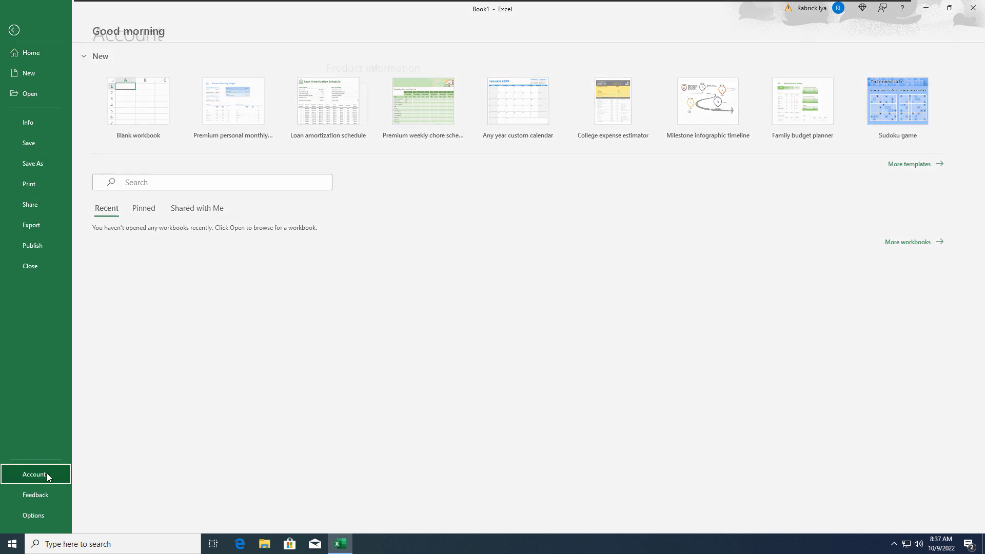
click(35, 474)
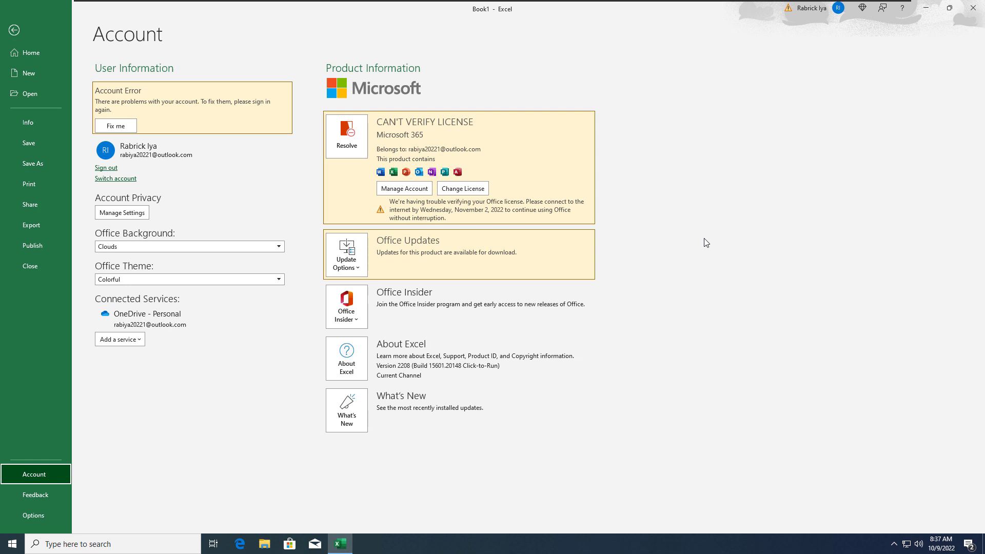
mouse_move(514, 215)
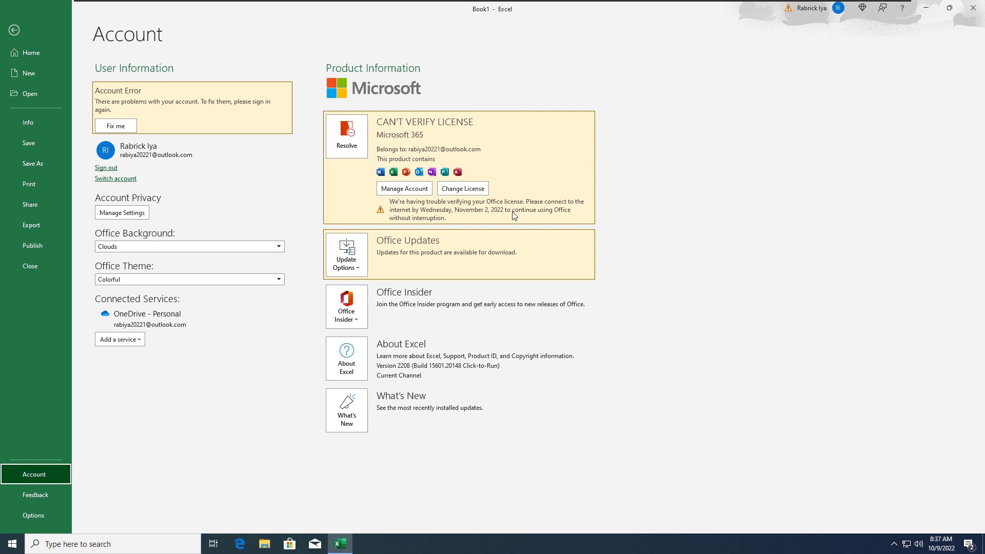
mouse_move(129, 134)
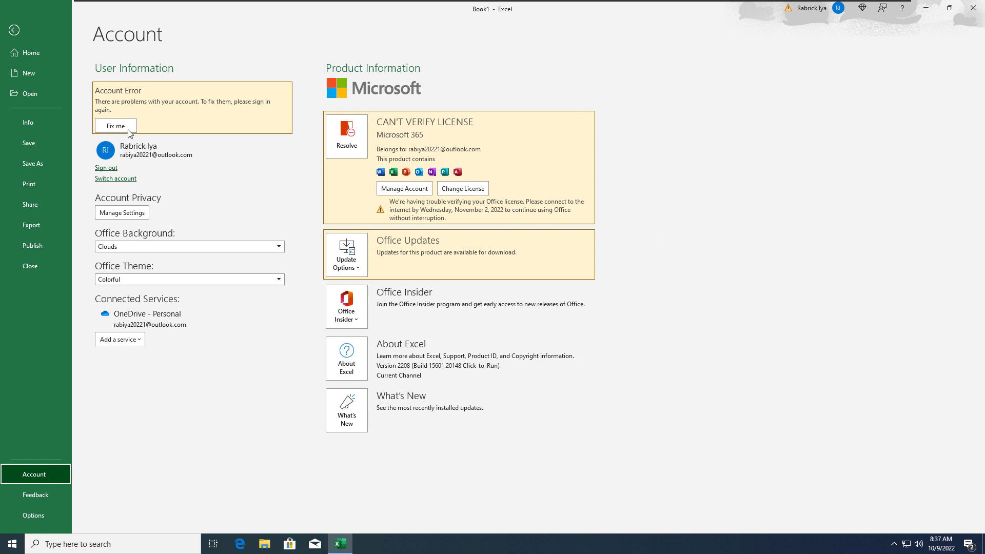
mouse_move(405, 210)
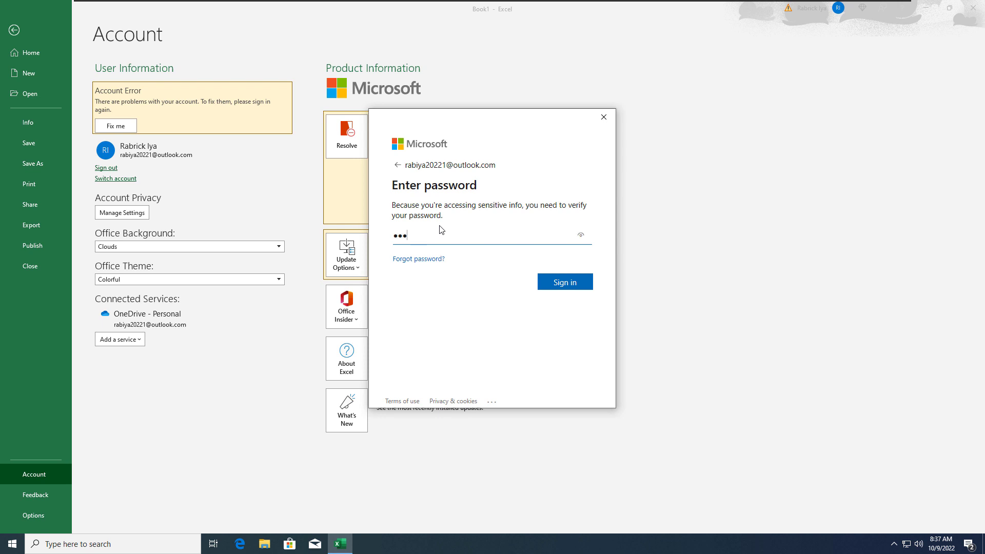
Step: Finish signing in, then run Update Now and let Excel close for the Office update
click(565, 282)
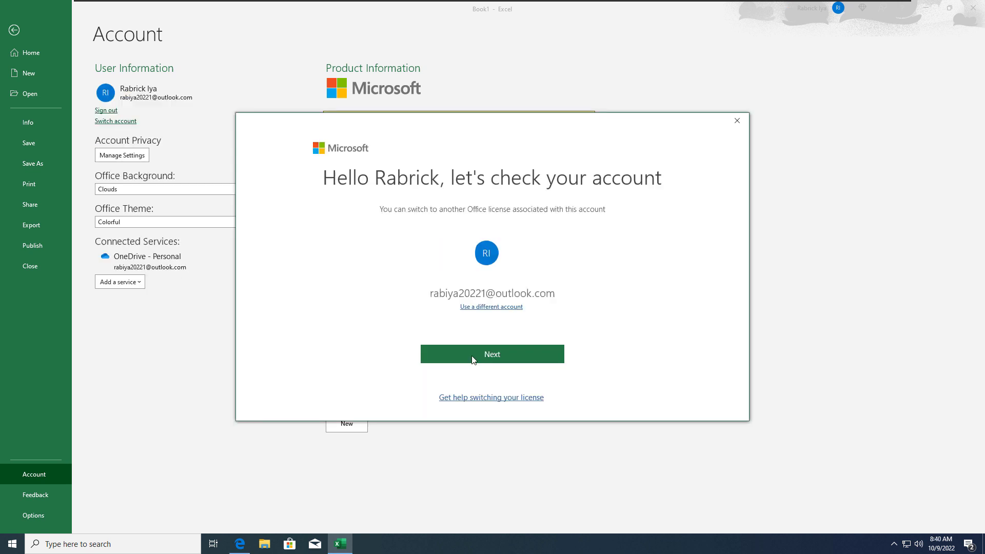
click(492, 354)
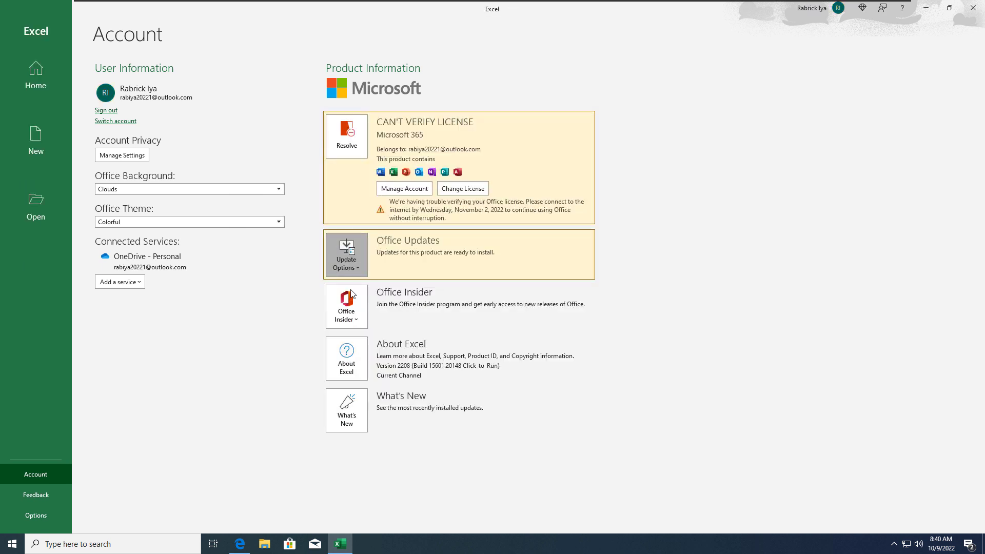
click(347, 255)
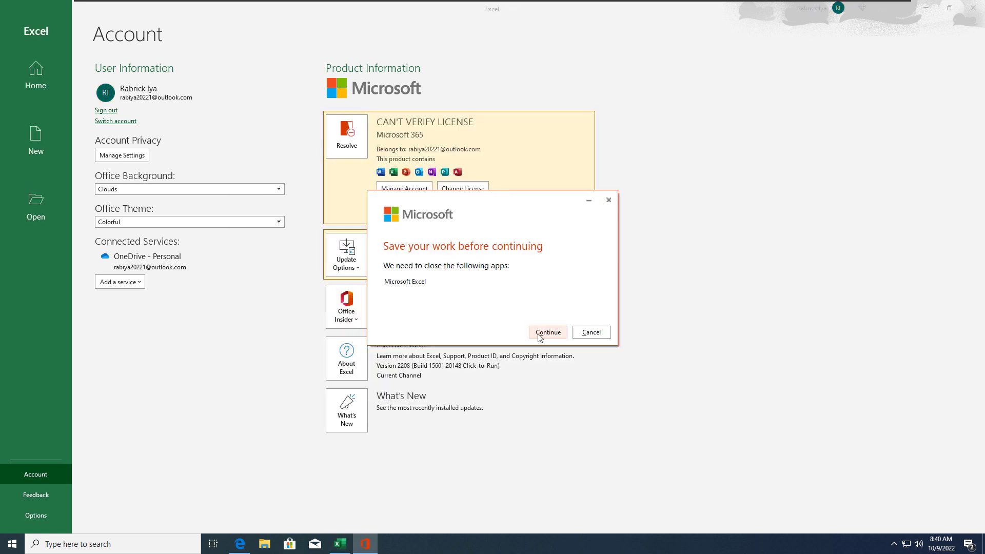
click(548, 332)
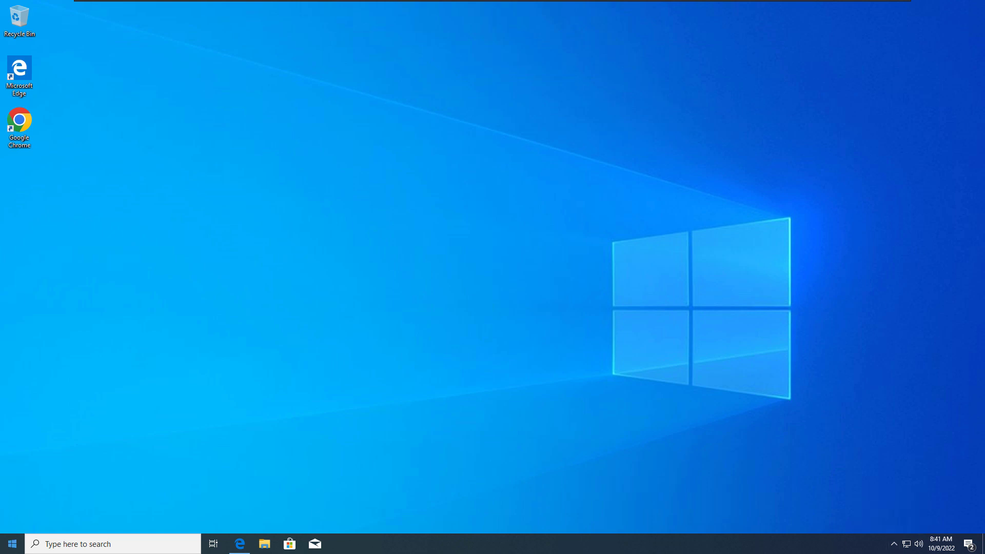
Step: Relaunch Excel after the update to the Microsoft 365 welcome start screen
click(9, 543)
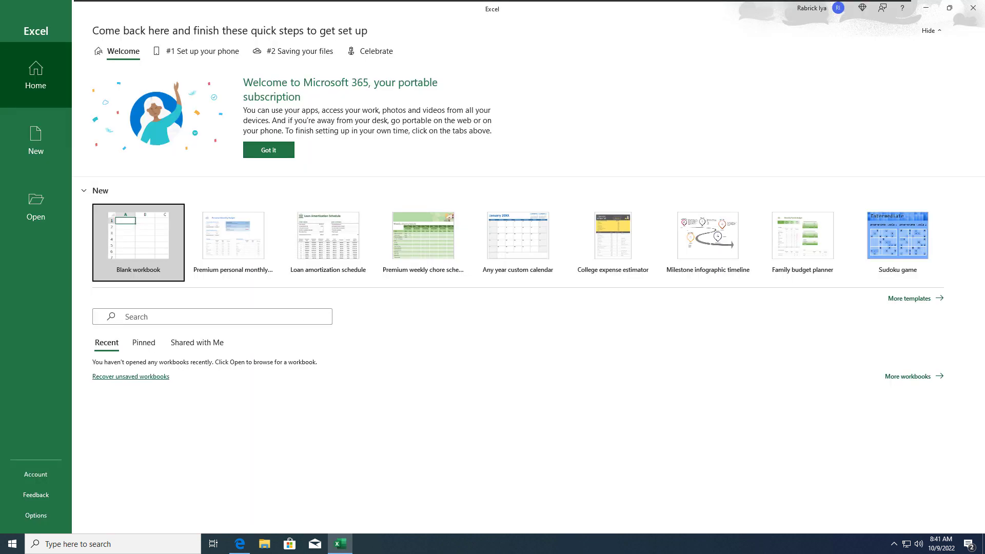
mouse_move(285, 204)
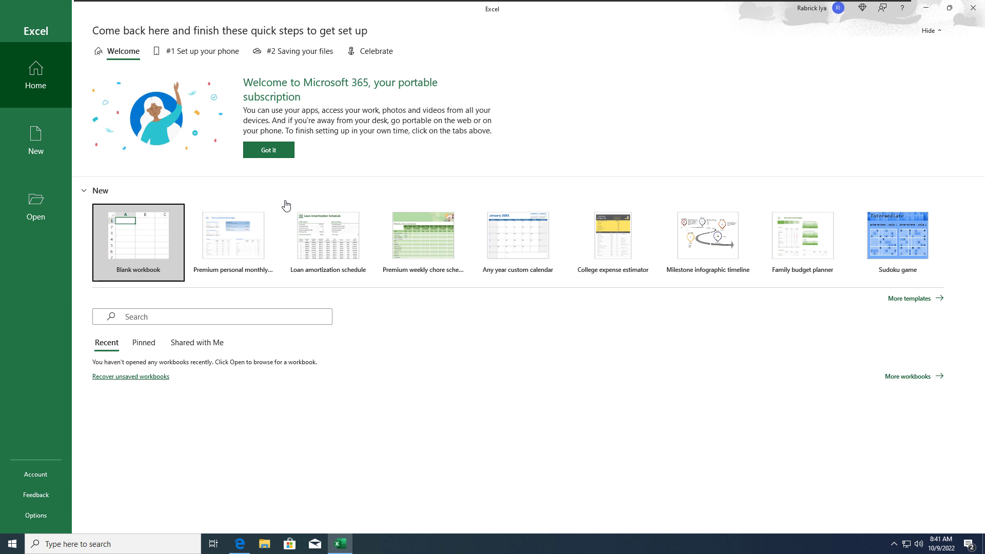
mouse_move(255, 53)
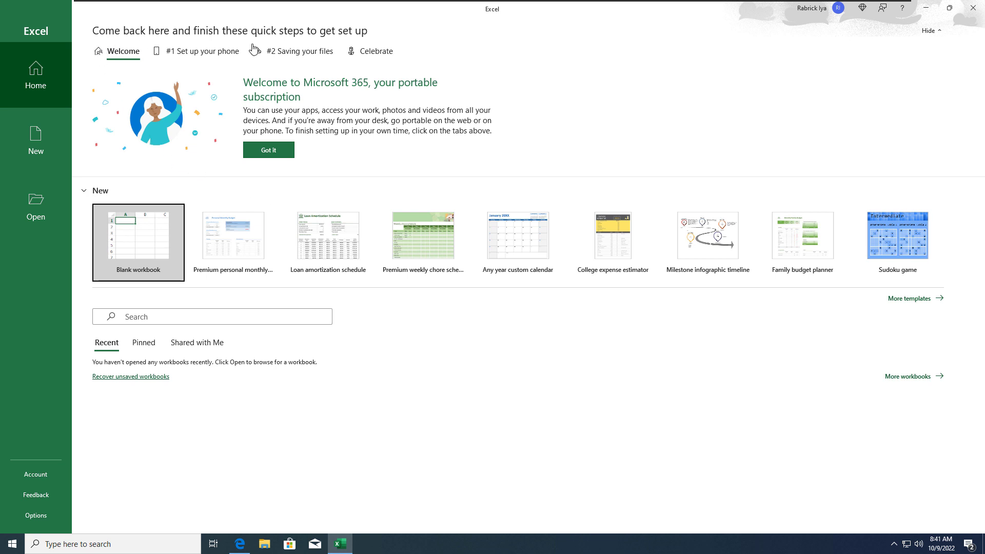
mouse_move(65, 486)
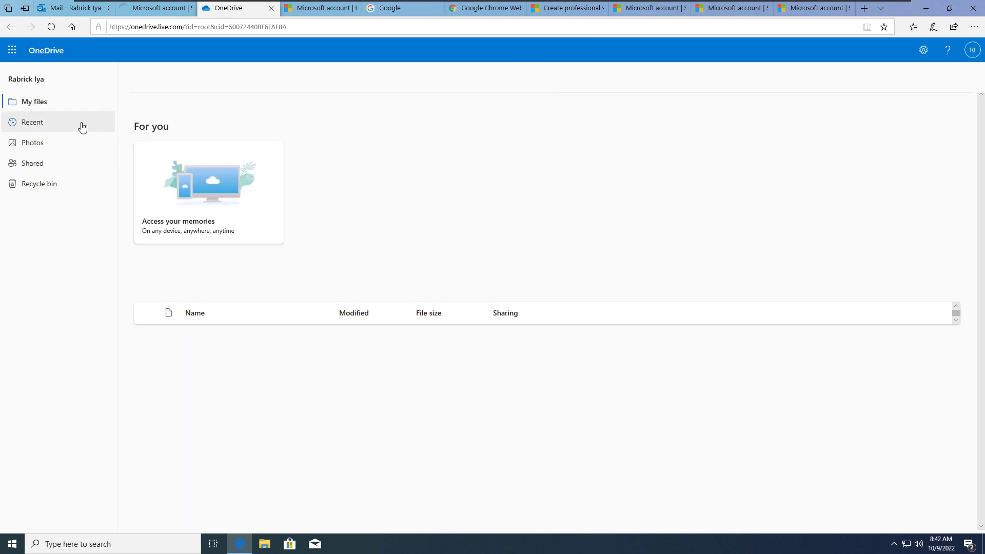
Step: Verify identity by email to unlock the empty Personal Vault and begin an upload
click(34, 101)
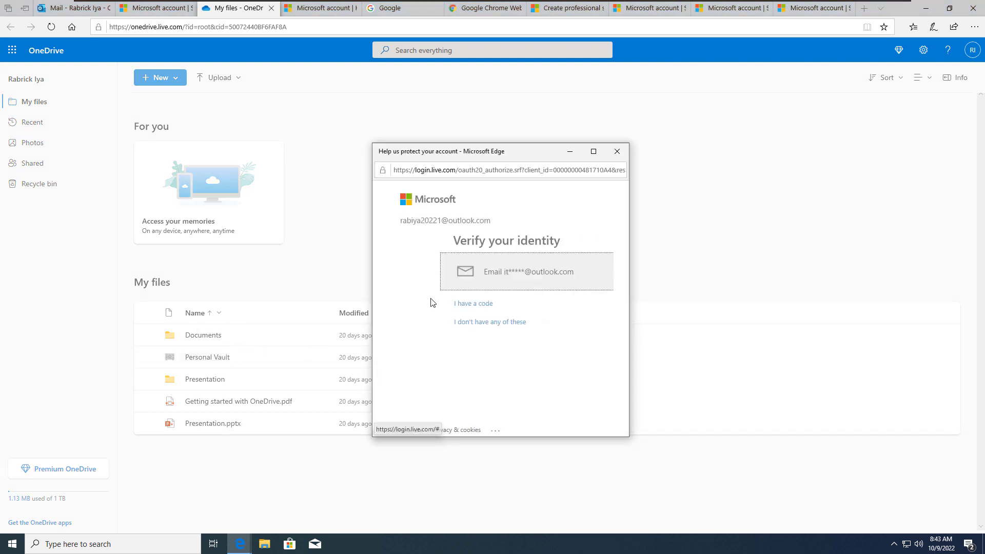
click(526, 271)
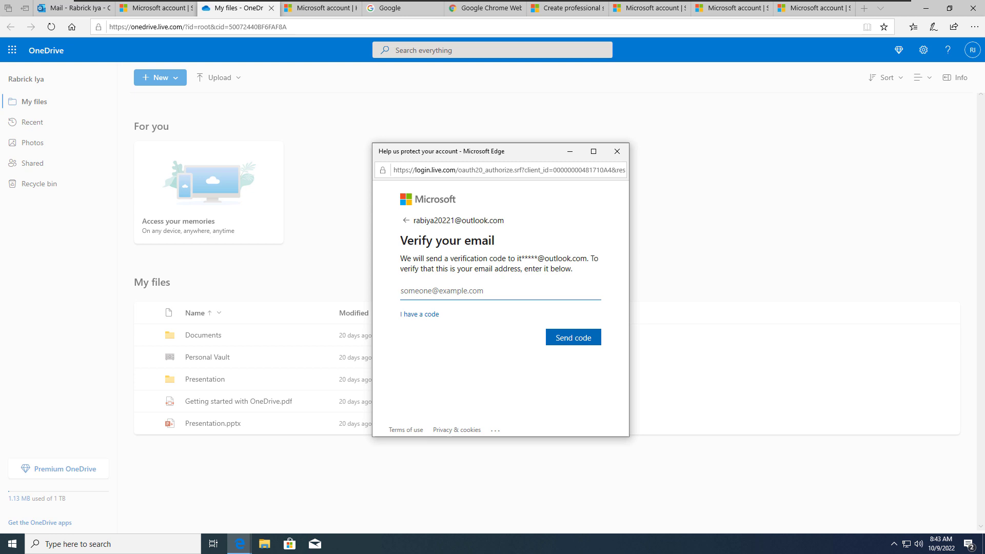
click(468, 291)
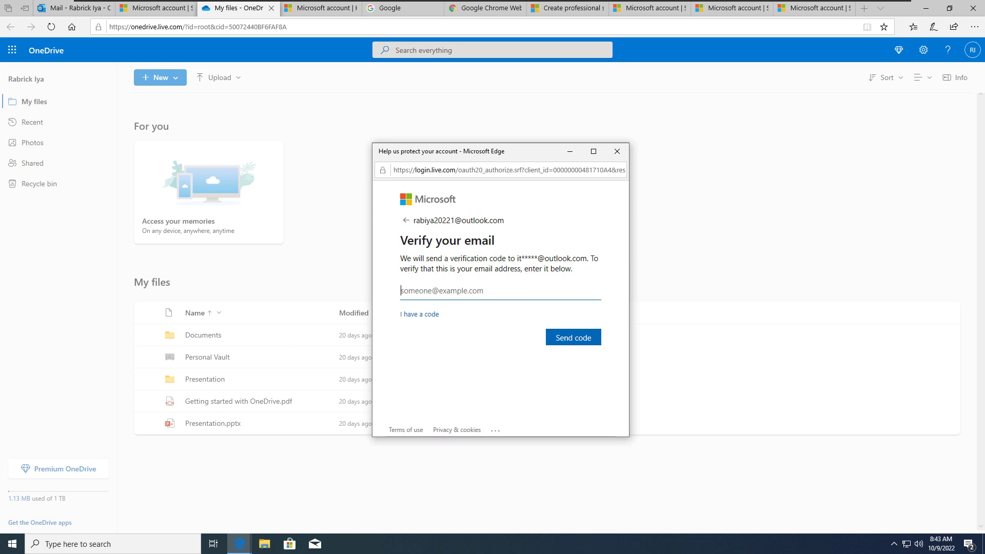
click(573, 337)
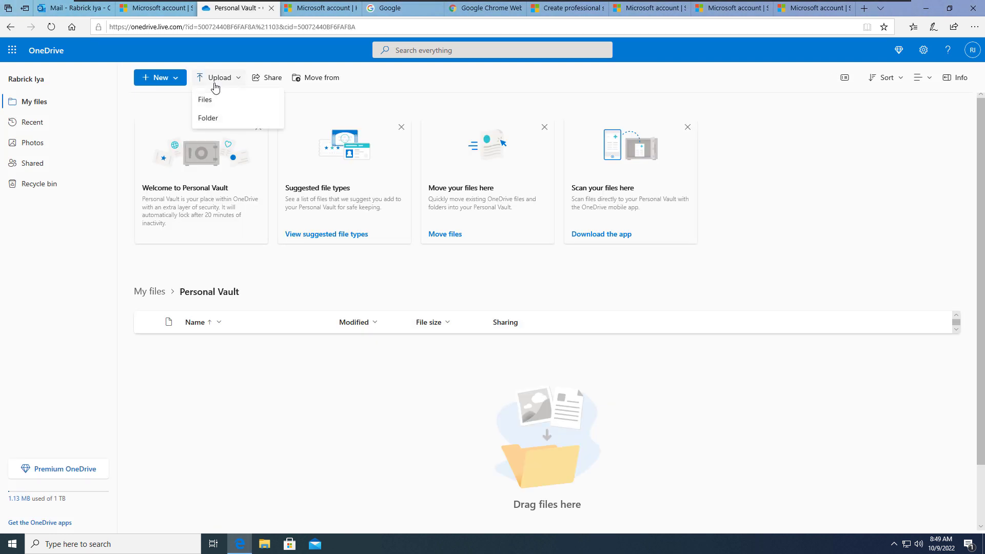
Step: Upload the letter-m-writing-practice-worksheet PDF from the Desktop into the Personal Vault
click(203, 100)
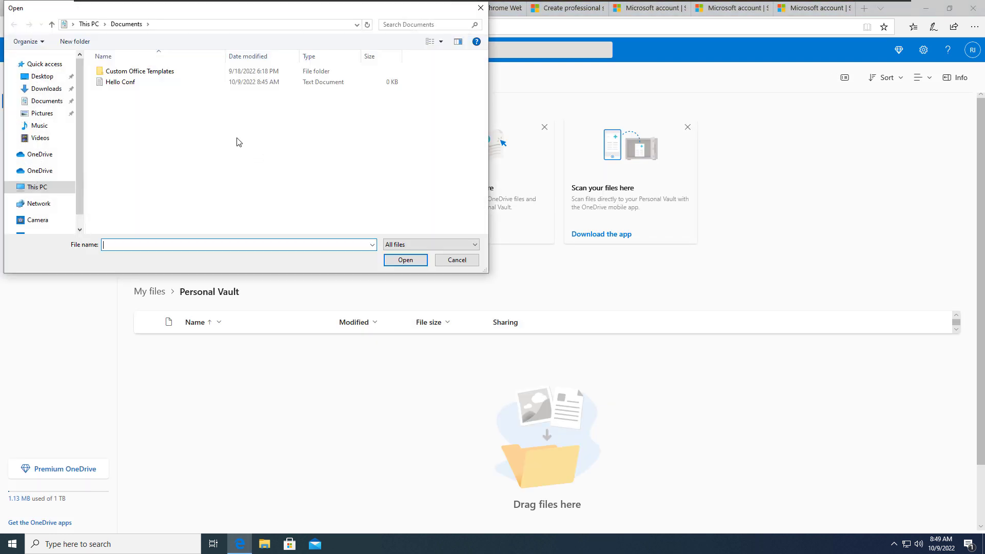
click(36, 76)
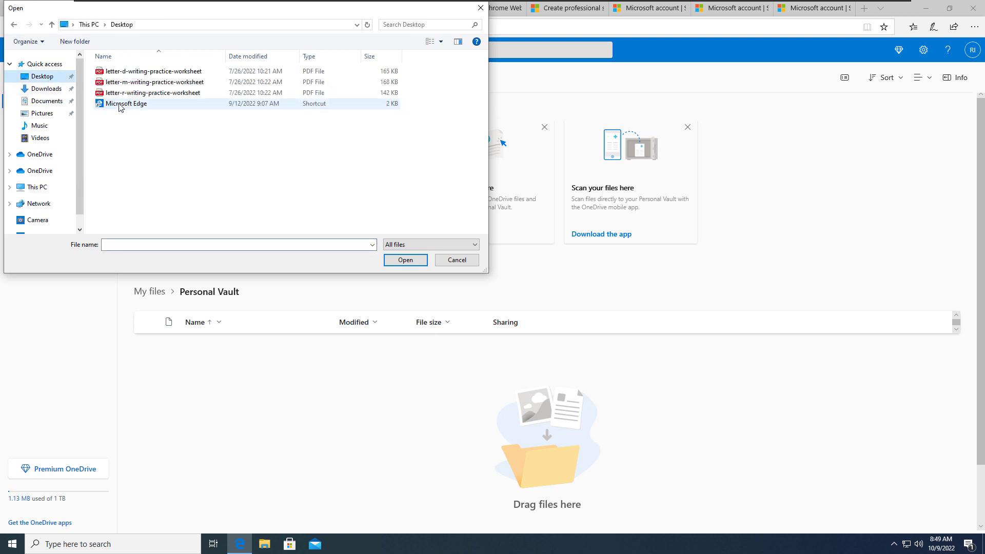
click(456, 260)
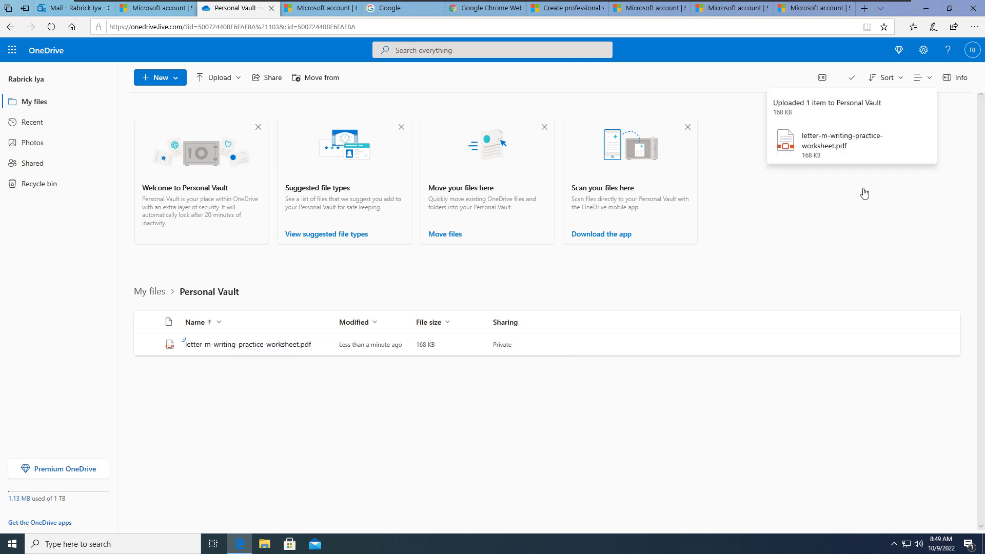
mouse_move(139, 112)
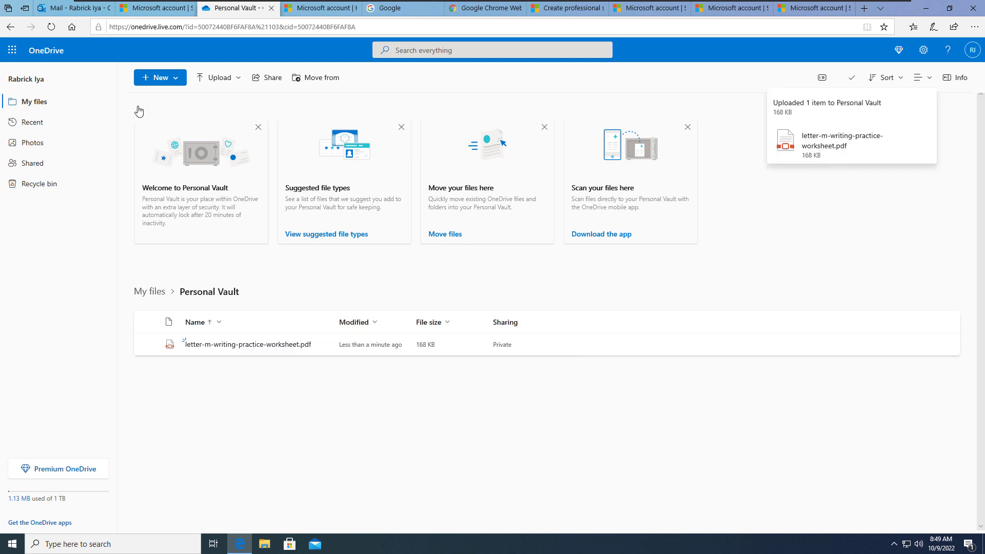
mouse_move(60, 93)
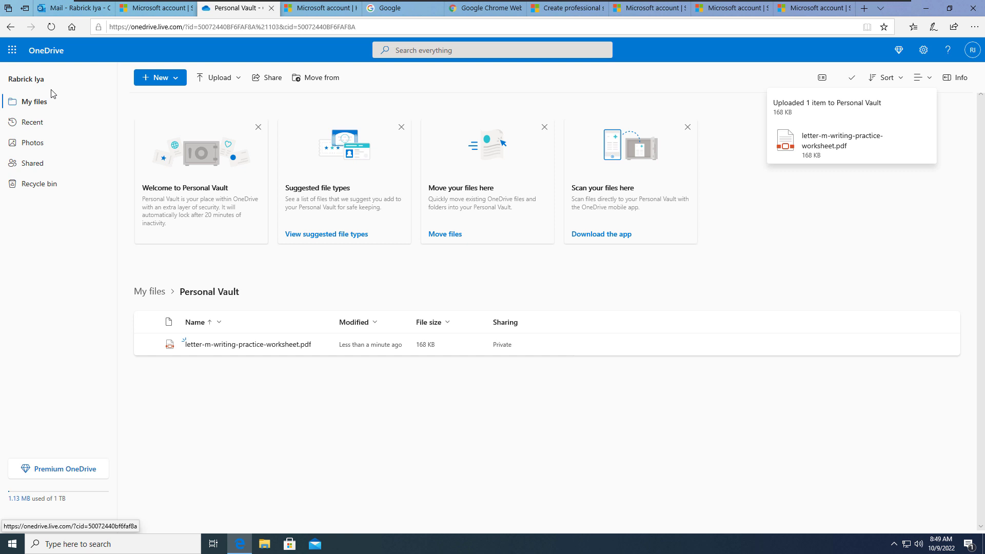
Step: Return to My files and start a new InPrivate Edge window
click(33, 101)
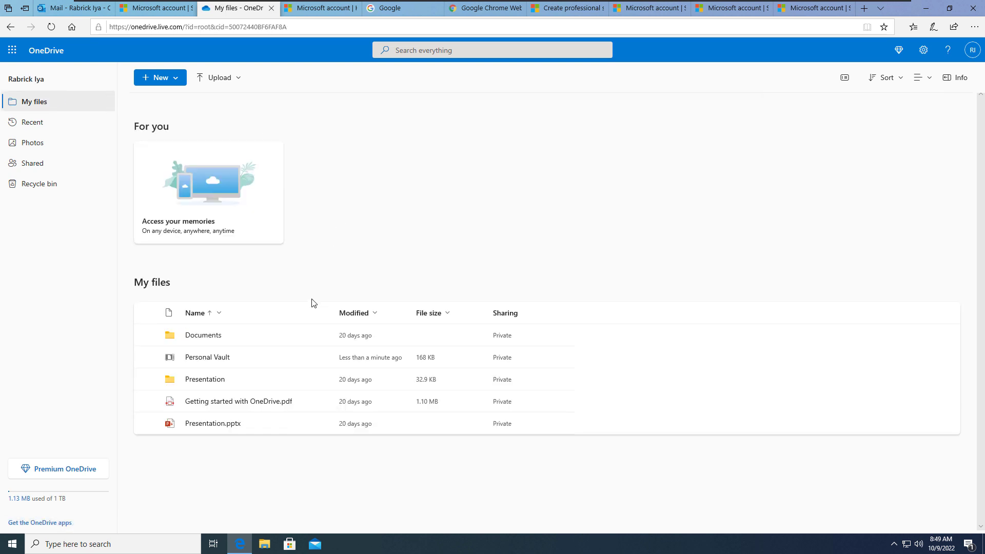
click(207, 357)
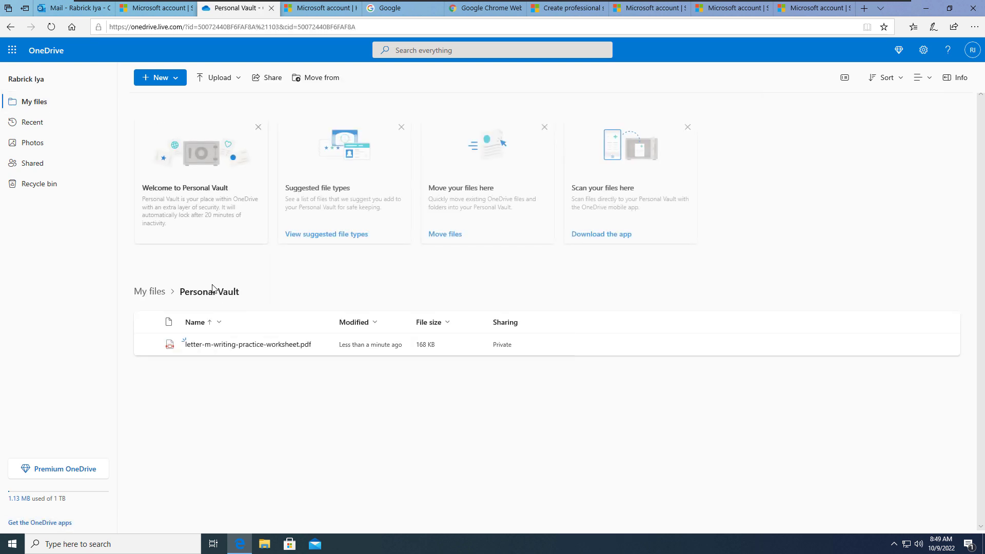
click(975, 28)
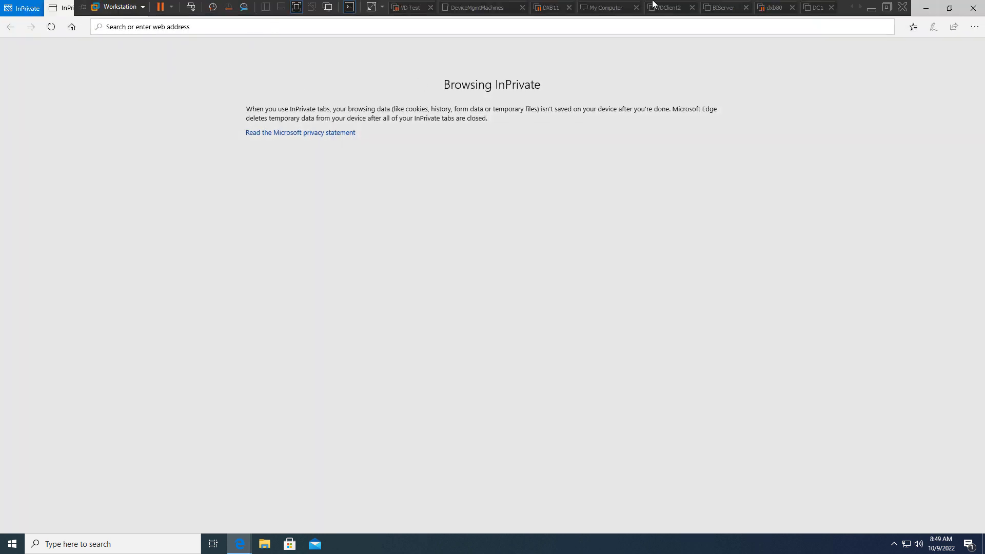
mouse_move(662, 40)
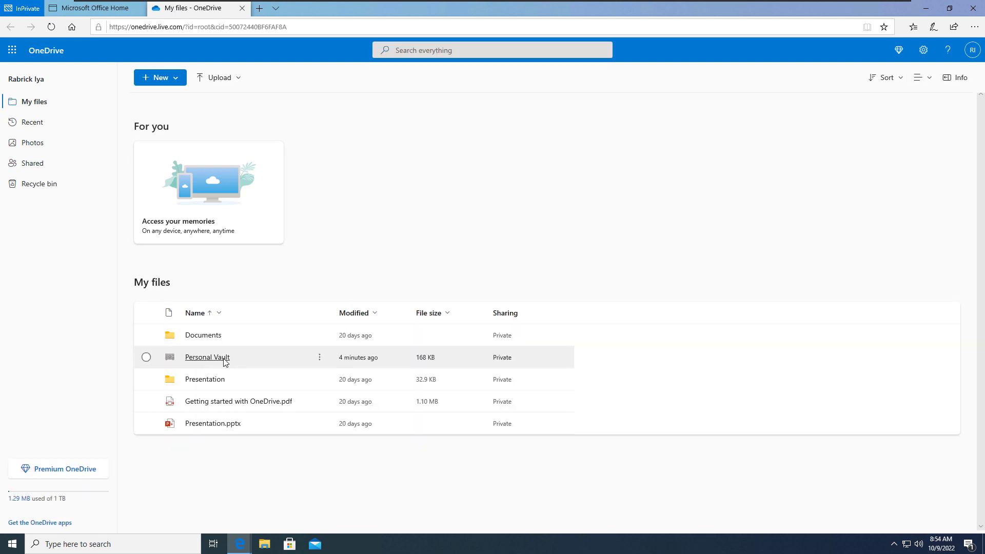
Step: Attempt to open Personal Vault, bringing up the Verify your identity prompt
click(207, 357)
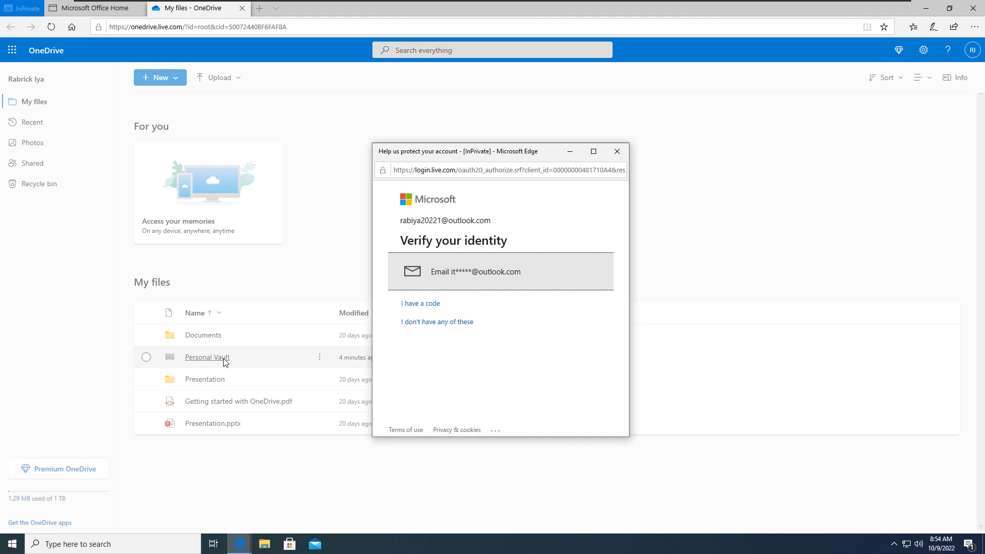
mouse_move(391, 338)
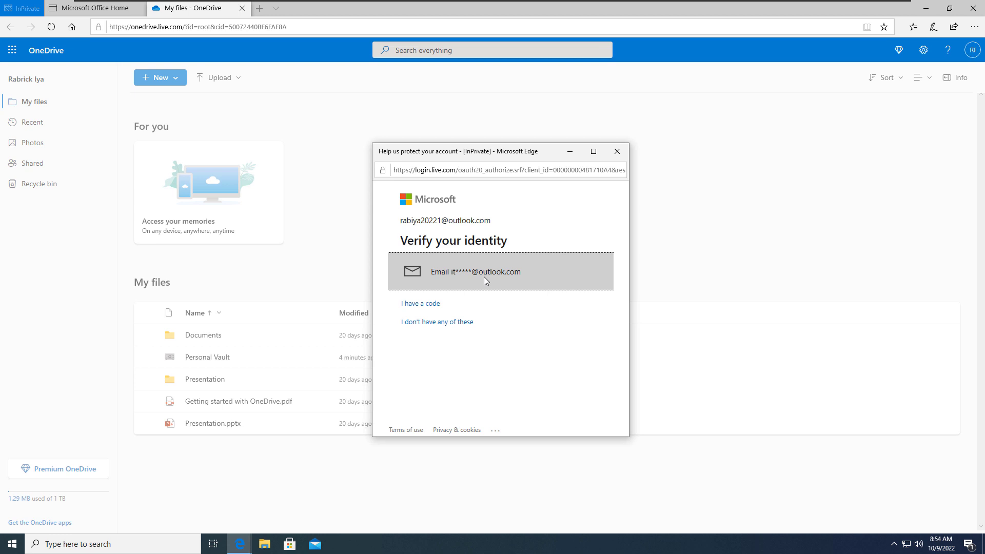
mouse_move(619, 152)
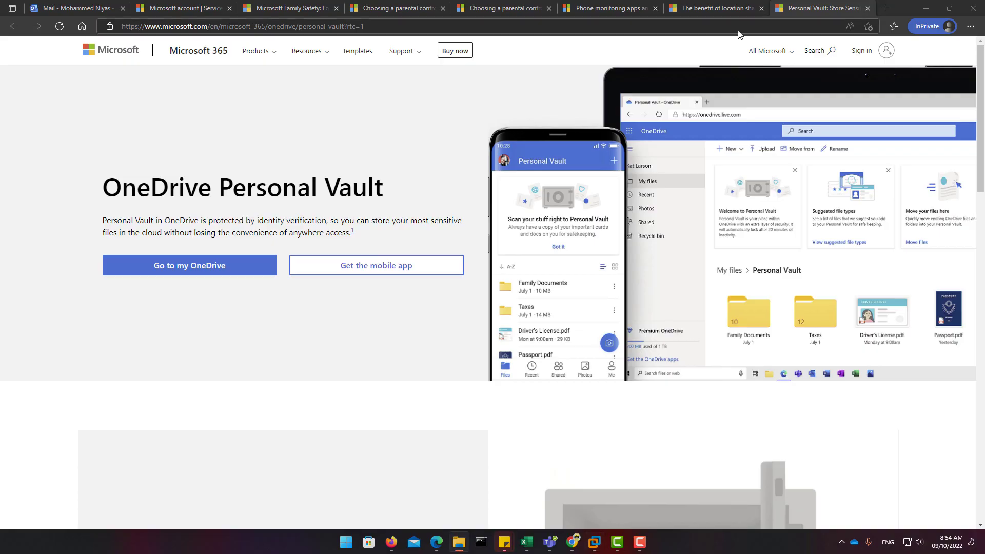
Step: Show the Microsoft 365 Family sharing settings listing the one other person
click(182, 8)
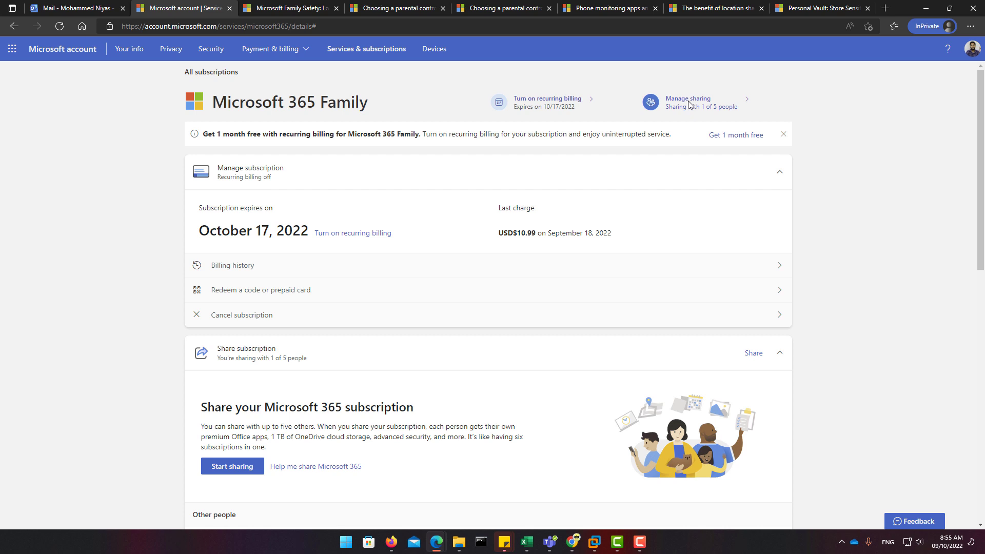
mouse_move(612, 388)
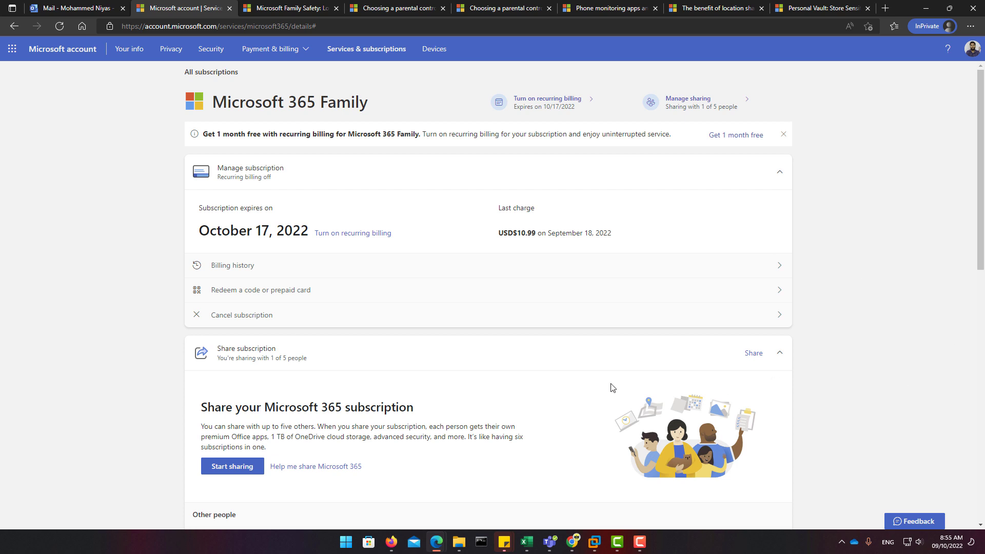
mouse_move(696, 111)
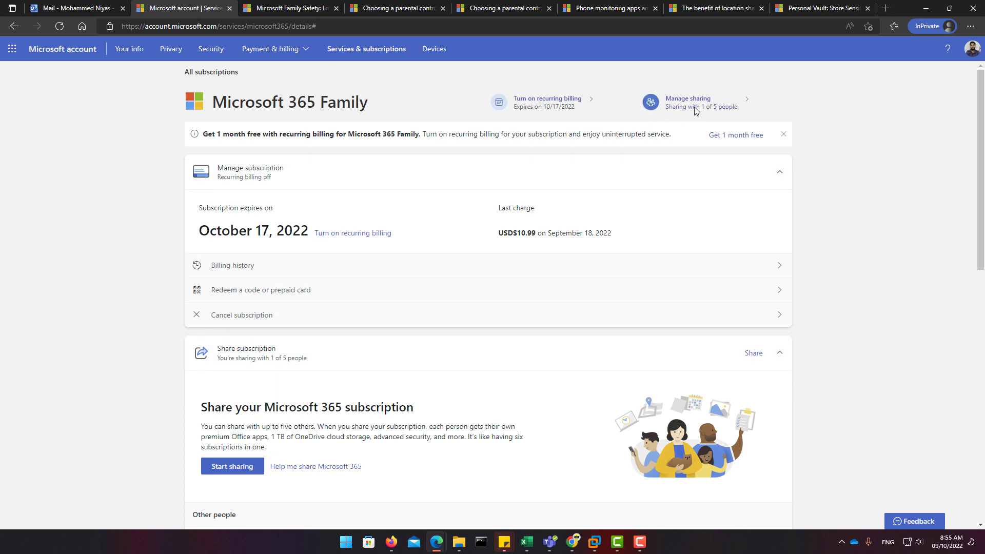
click(688, 101)
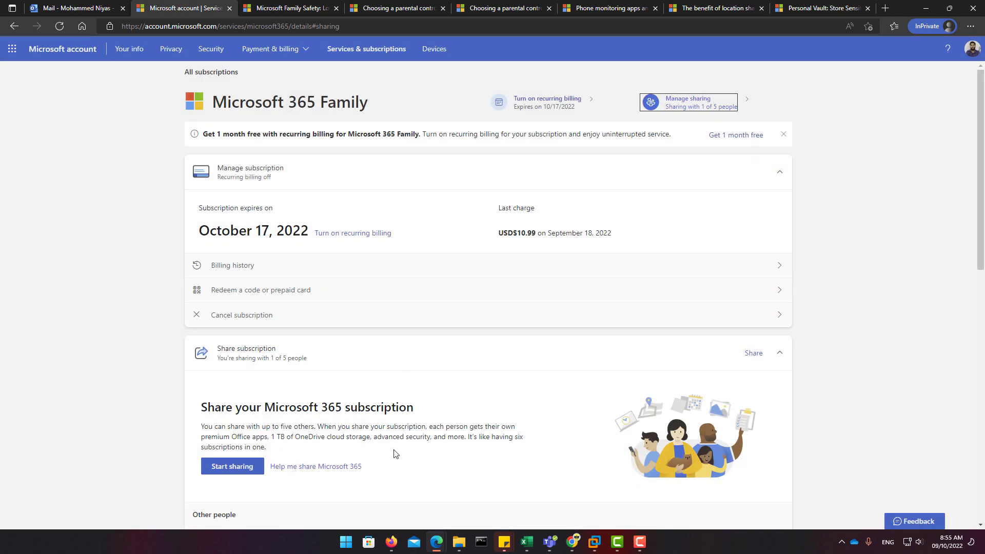
scroll(down, 3)
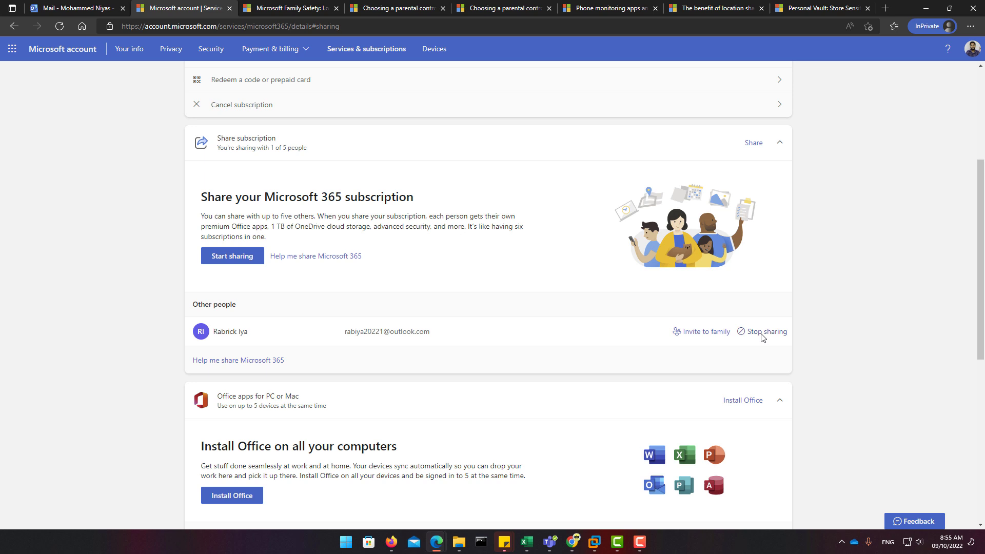
Step: Remove the other person and confirm so Microsoft 365 Family is shared with no one
click(767, 332)
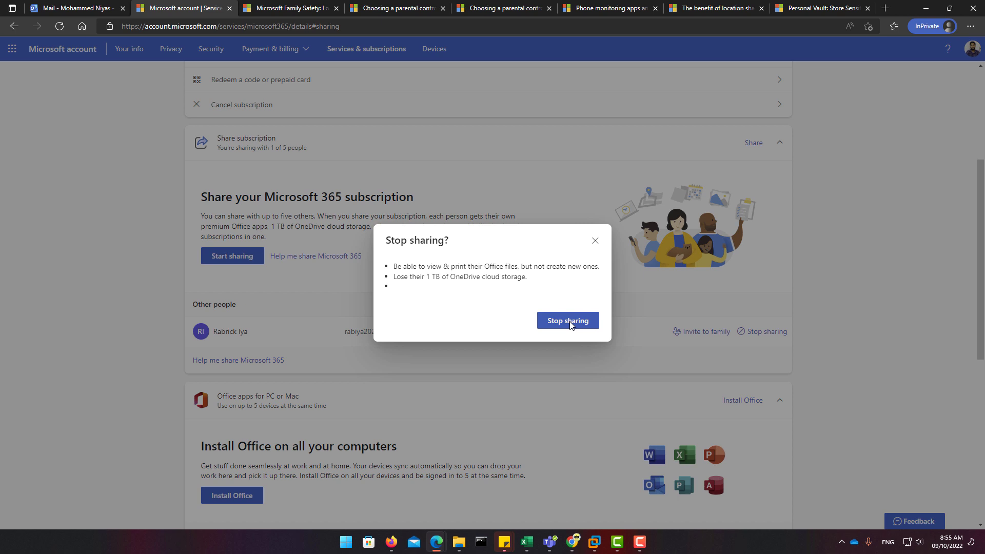
click(569, 321)
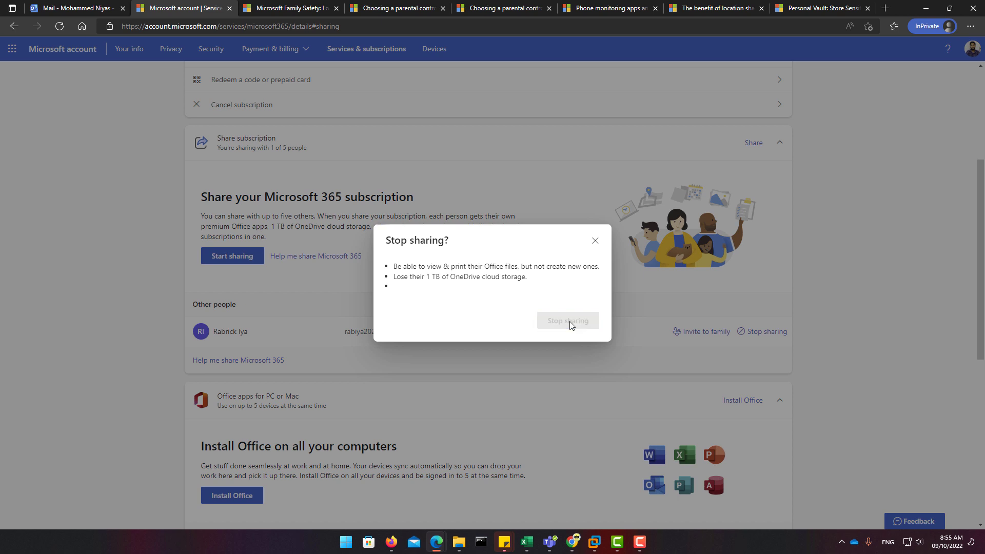
click(568, 320)
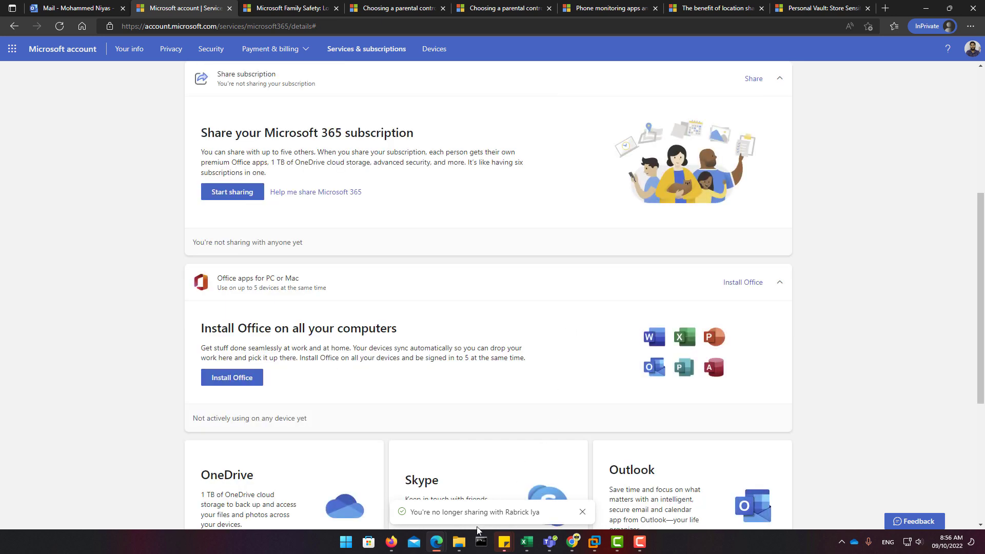
click(590, 541)
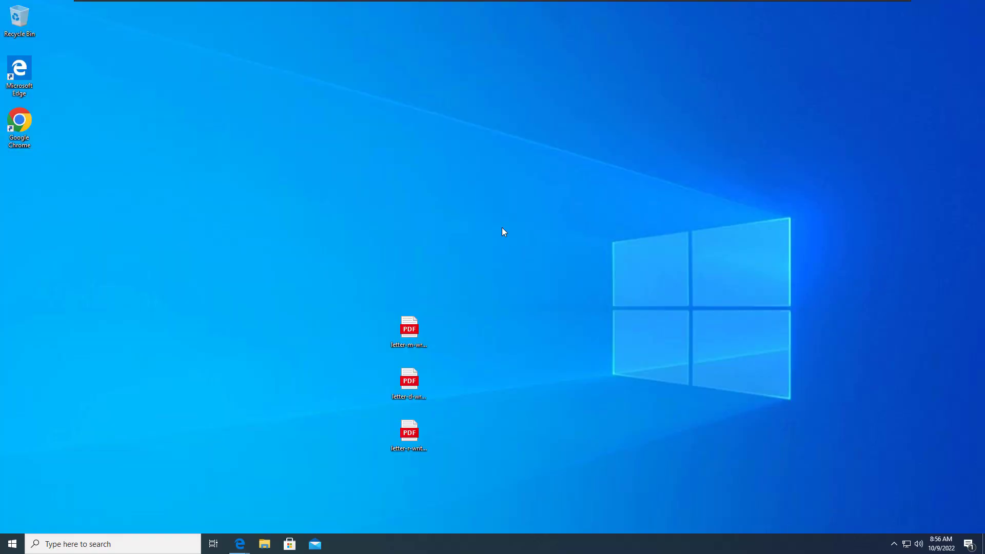
Step: Reopen Excel, dismiss the preview tip and My Benefits, and view the no-longer-sharing email in Outlook
click(10, 544)
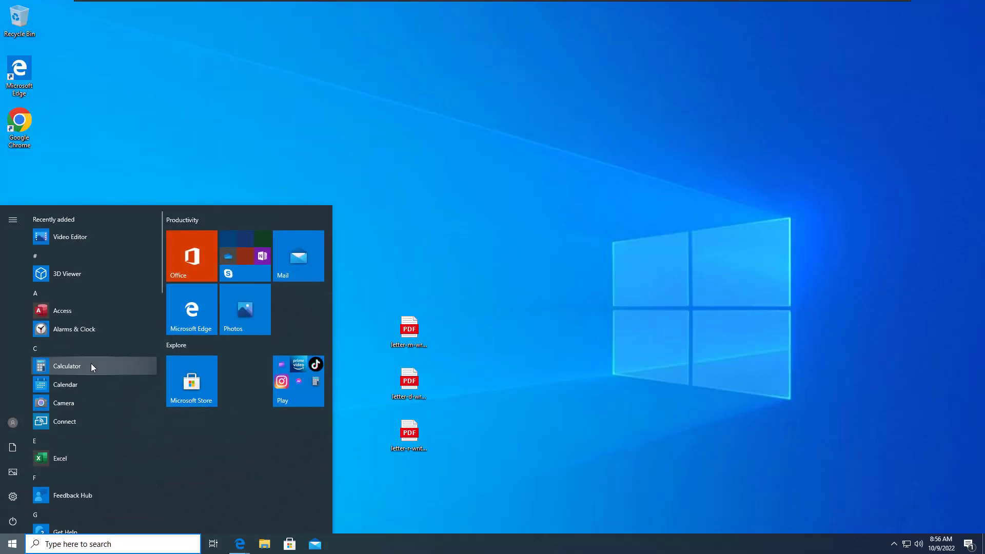
text(outlook)
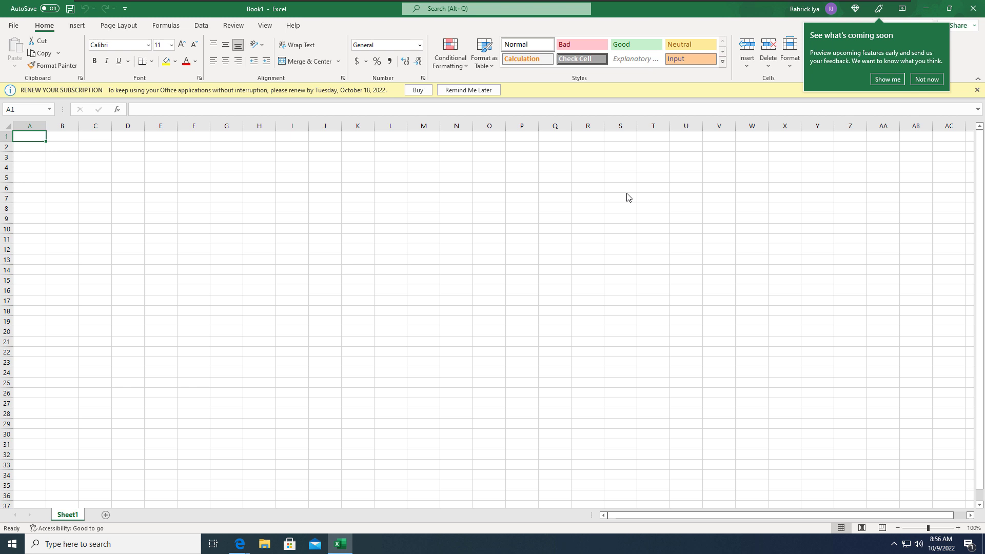
click(927, 79)
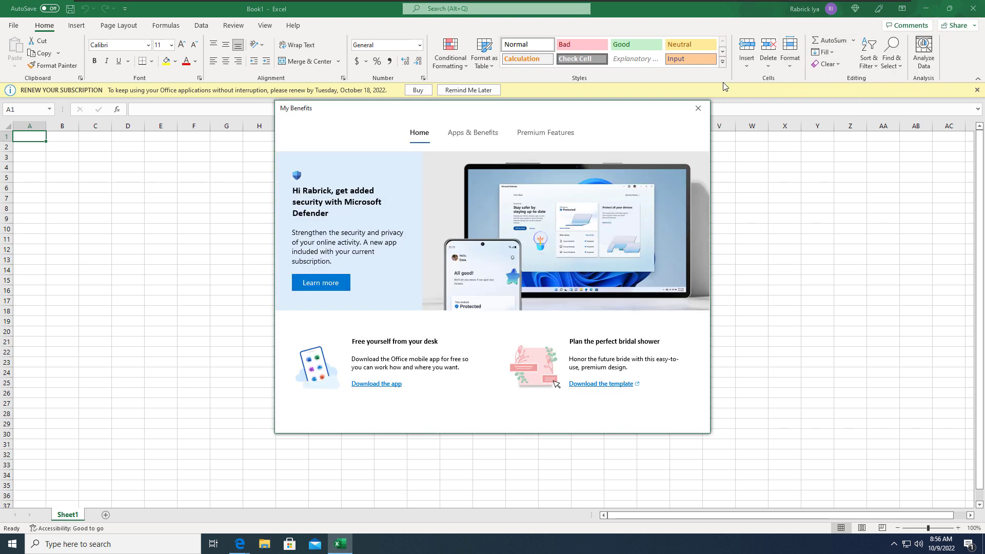
click(698, 108)
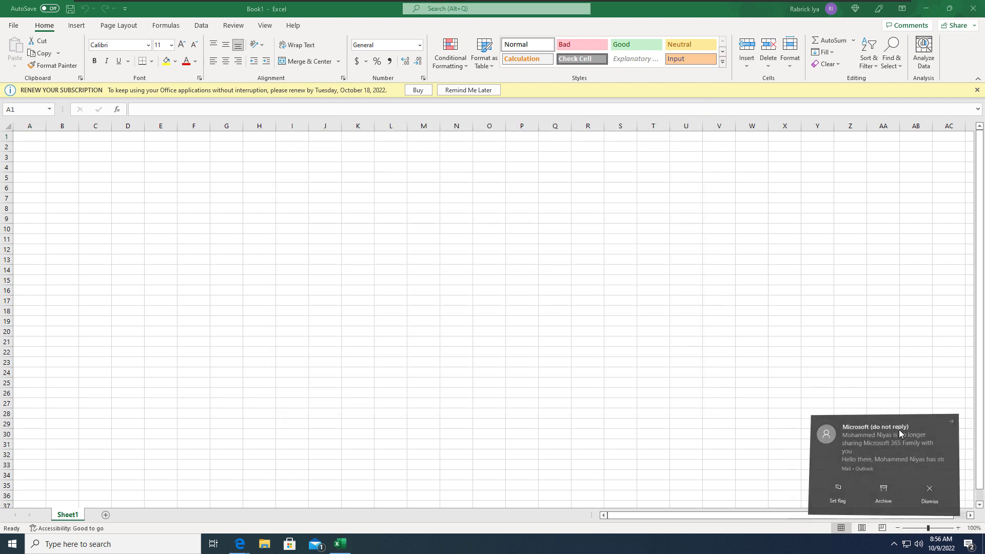
click(892, 450)
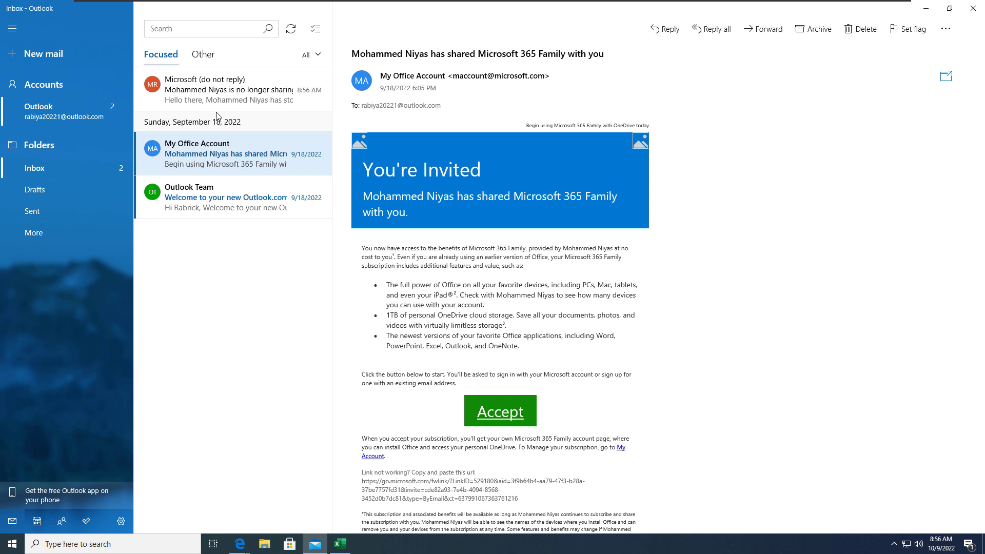
click(229, 89)
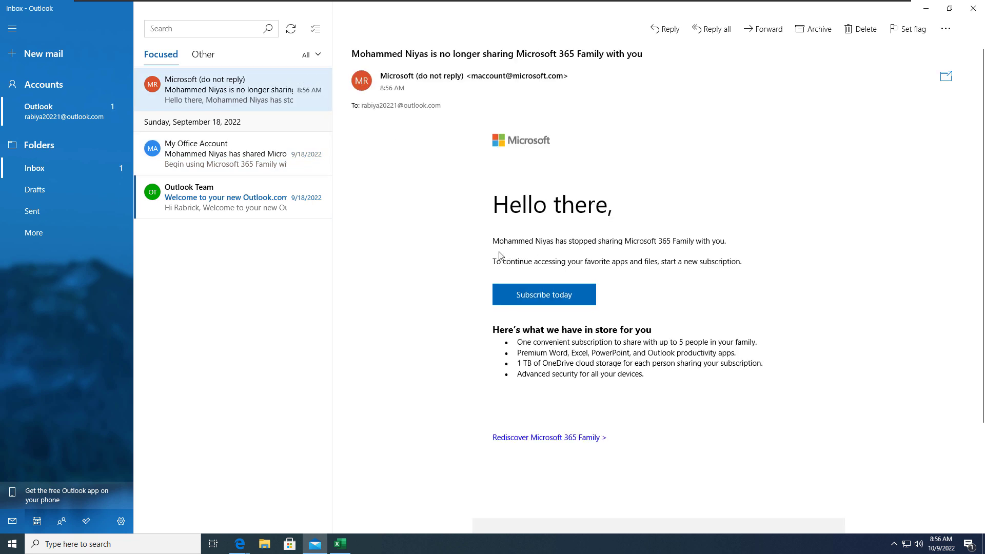
drag(493, 241, 741, 262)
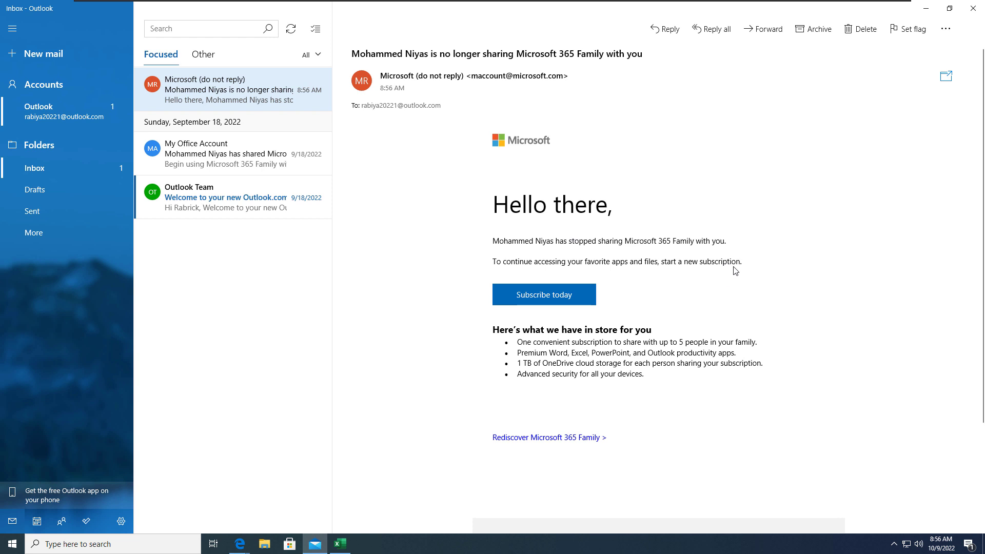
mouse_move(974, 9)
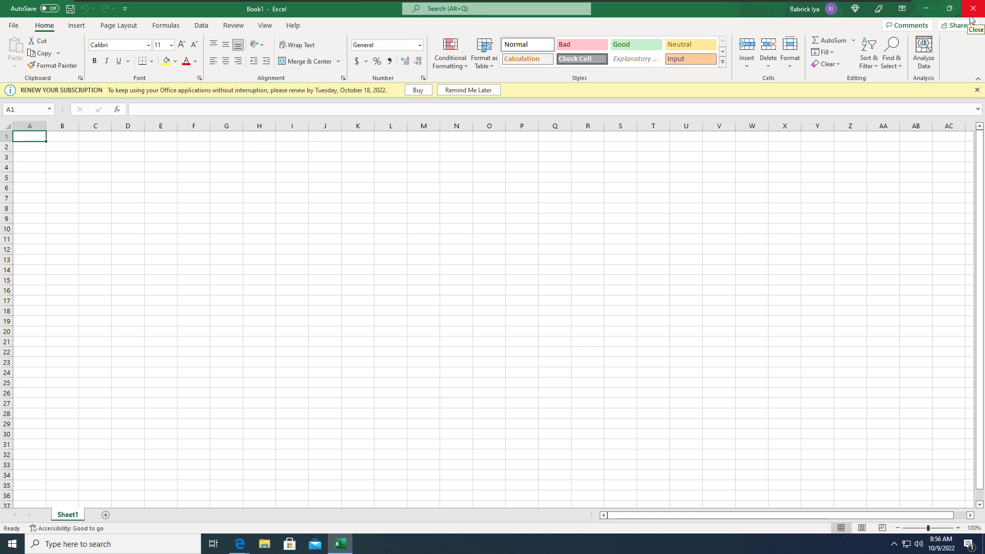
mouse_move(15, 25)
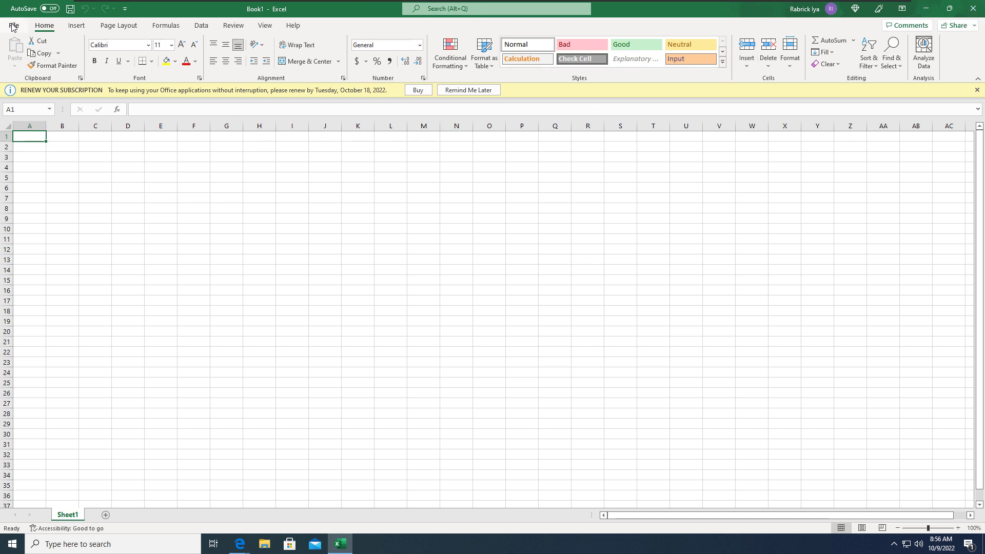
Step: Show Excel's backstage Home screen with the Microsoft 365 welcome and templates
click(15, 24)
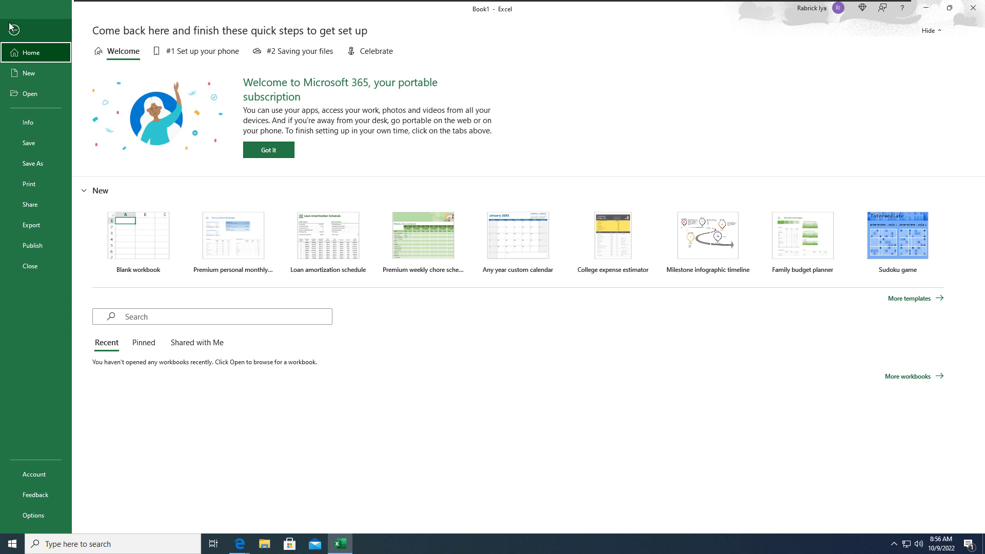